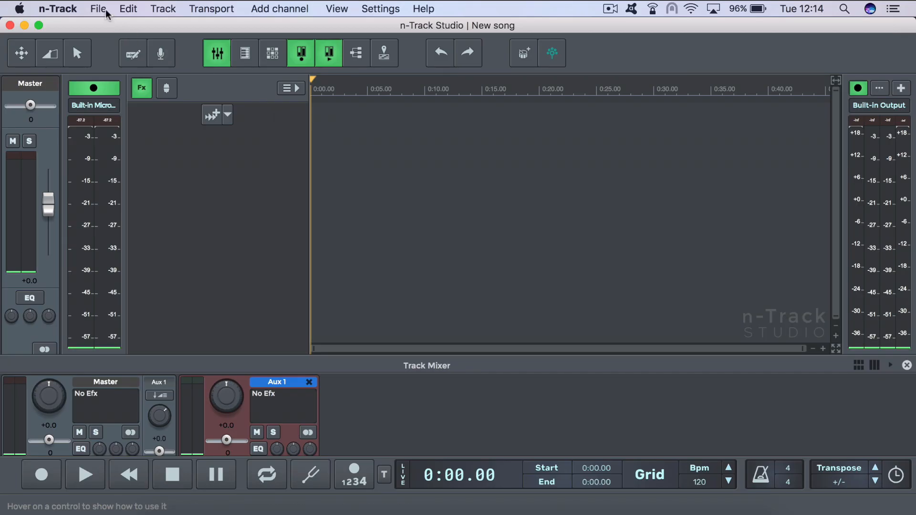
- Create a new song with File > New, decline saving the old song, and dismiss the start panel
left_click(97, 8)
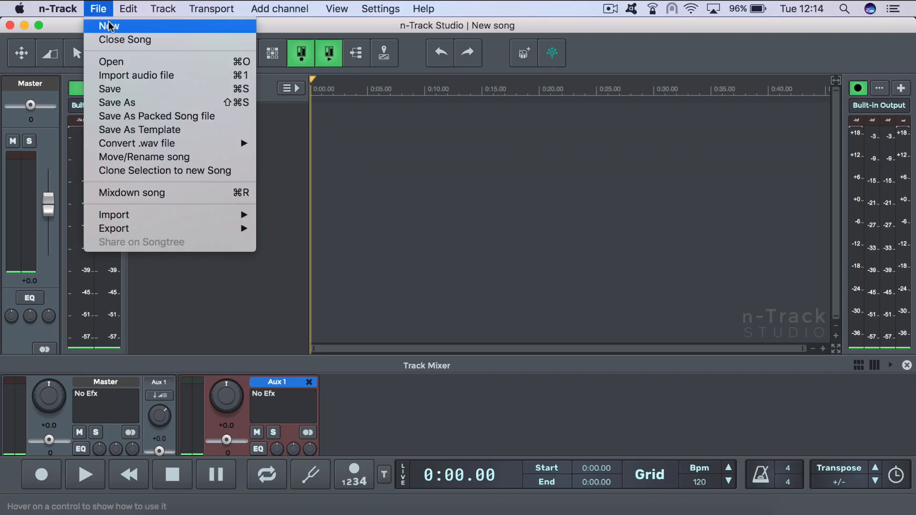
left_click(108, 25)
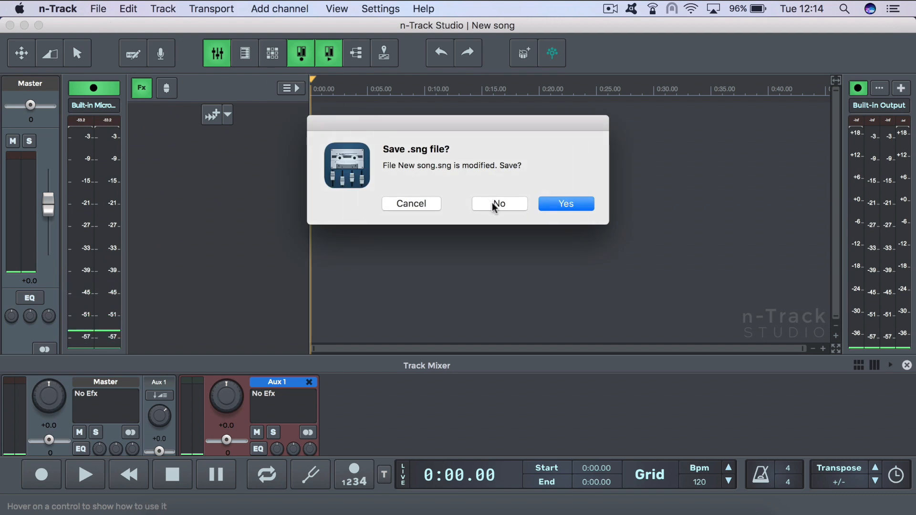
left_click(498, 203)
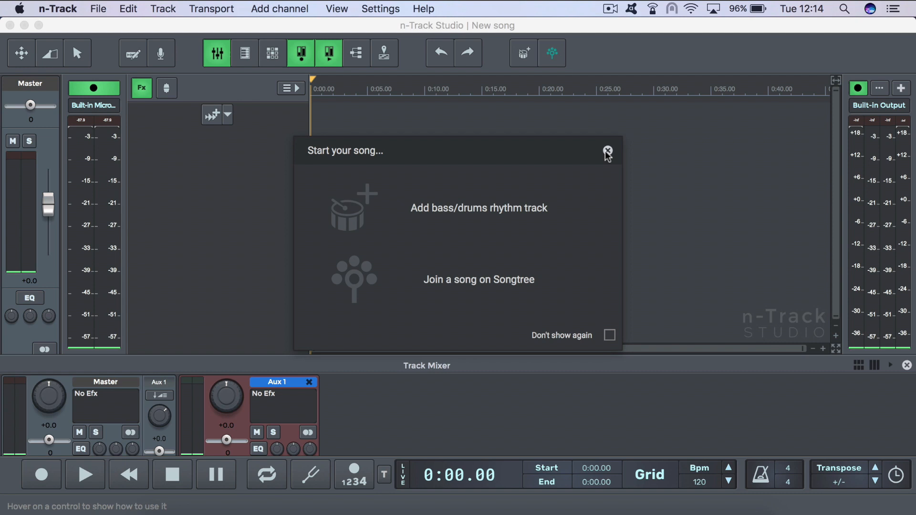
left_click(607, 152)
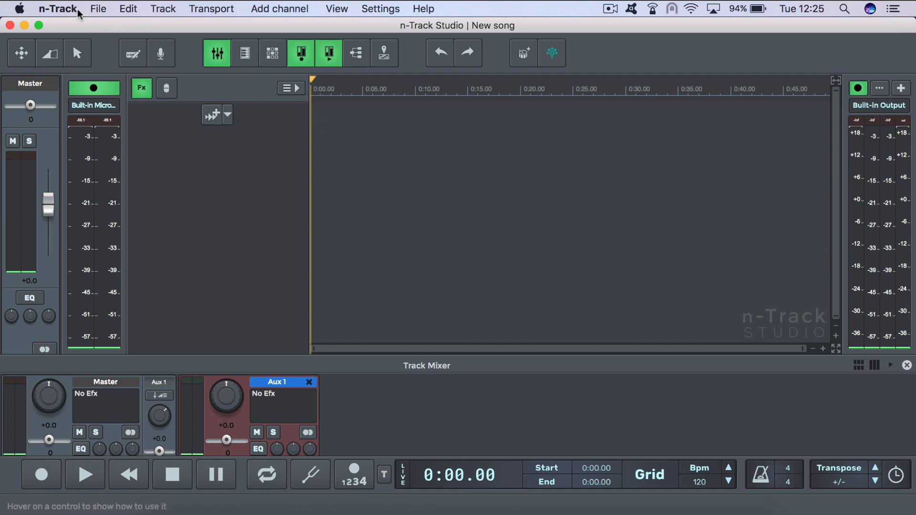
- Change the Preferences sampling frequency from 48000 to 44100 Hz and close Preferences
left_click(57, 9)
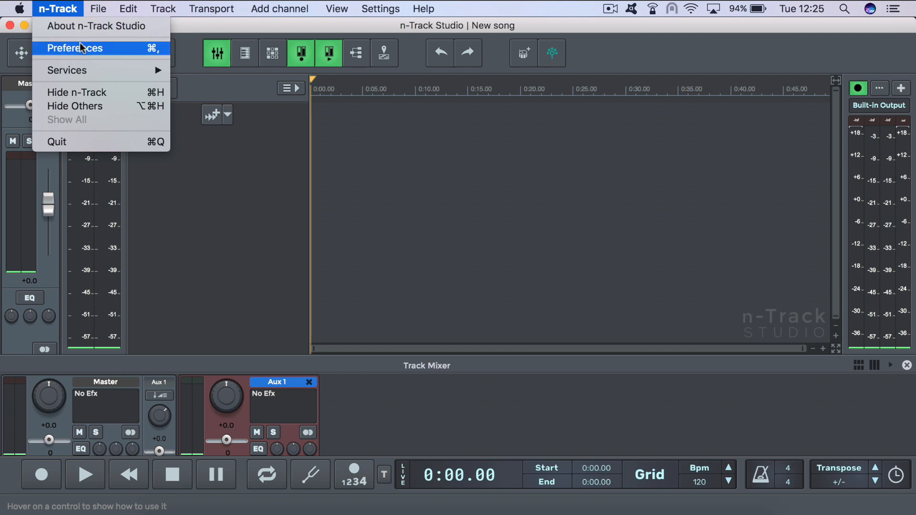
left_click(74, 48)
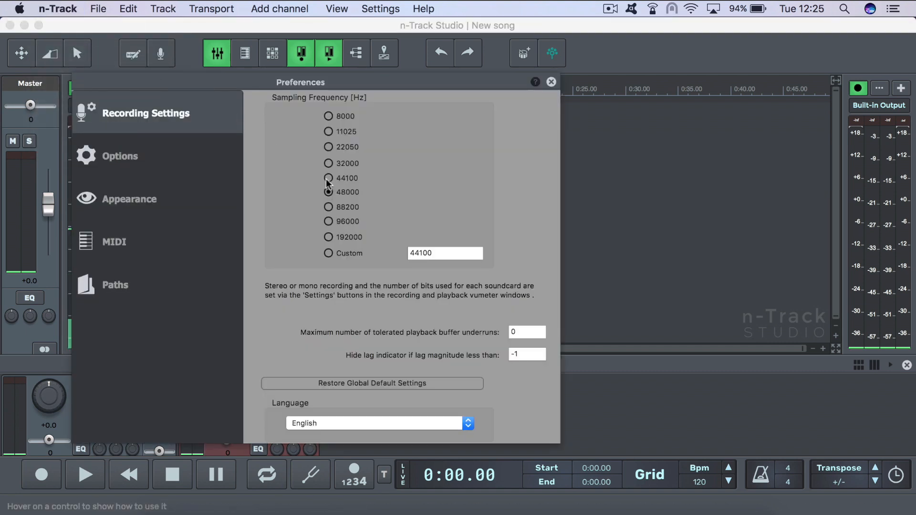
left_click(328, 178)
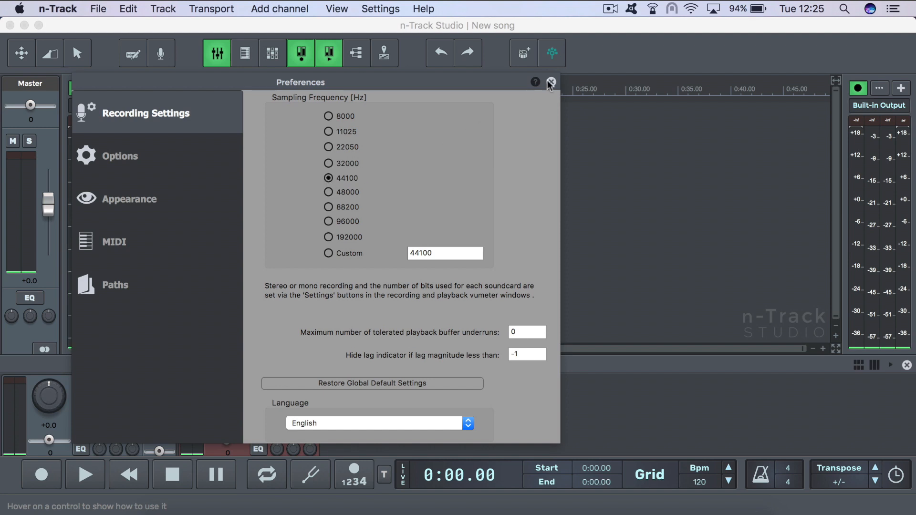
left_click(549, 82)
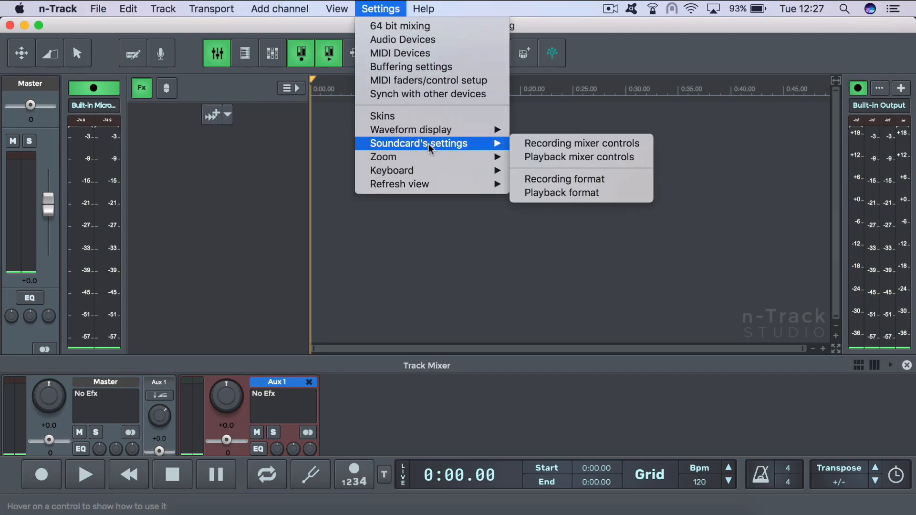
mouse_move(564, 179)
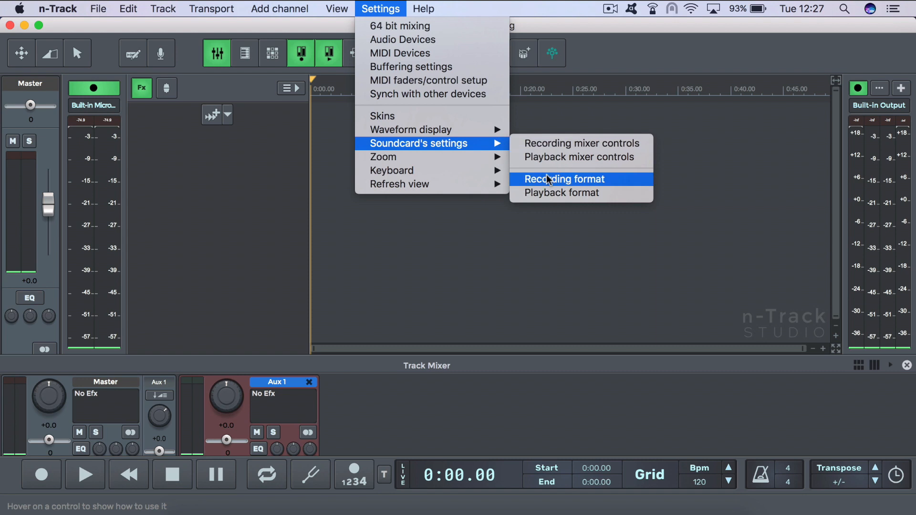
- Set Recorded file format to 24 bit in the recording format settings and confirm
left_click(563, 179)
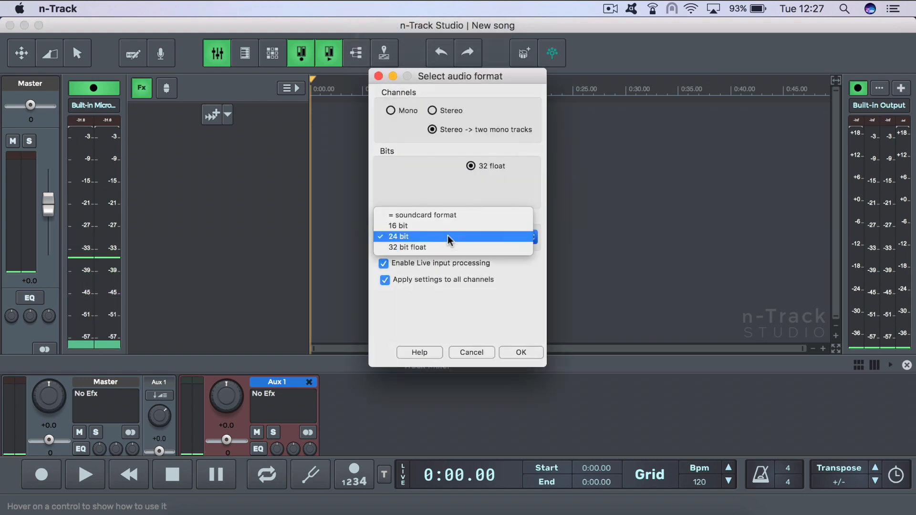
mouse_move(455, 226)
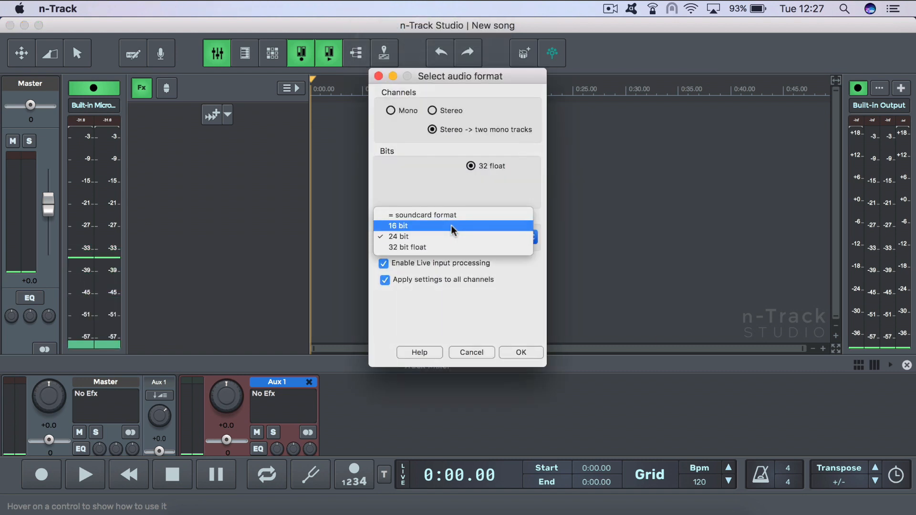
left_click(399, 236)
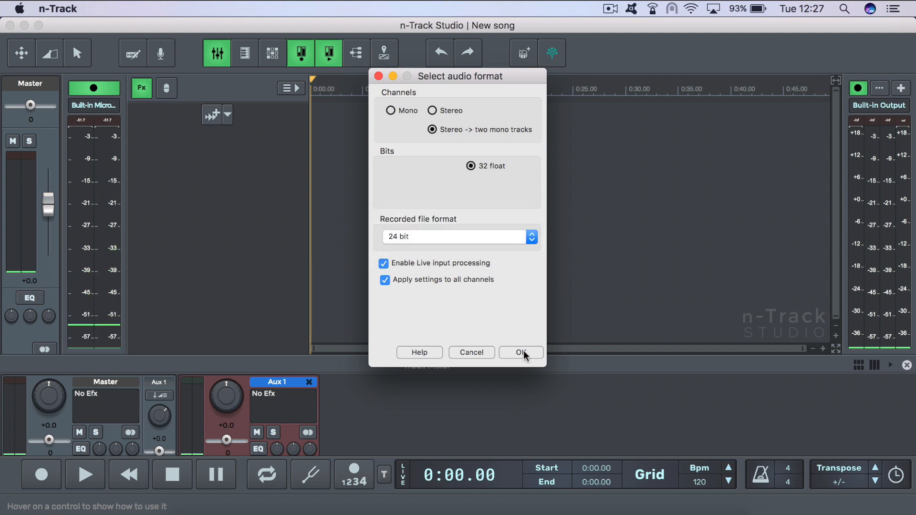
left_click(520, 352)
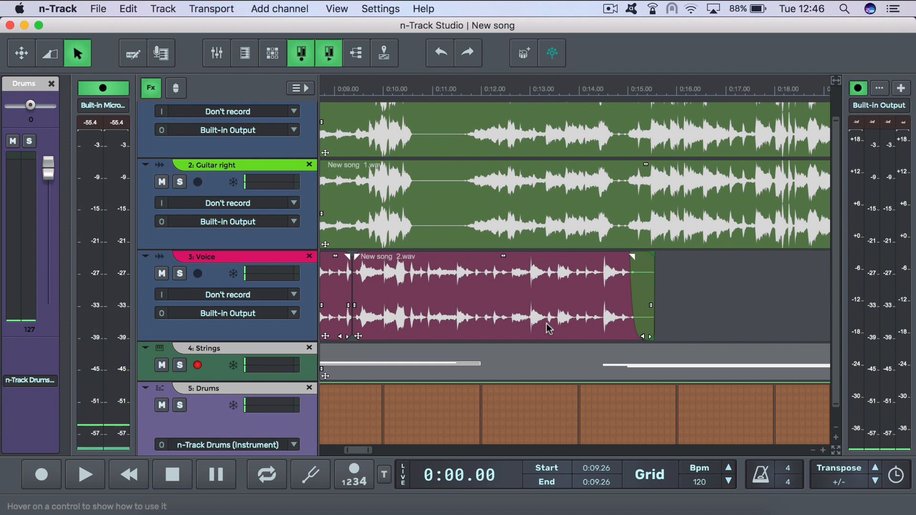
mouse_move(139, 33)
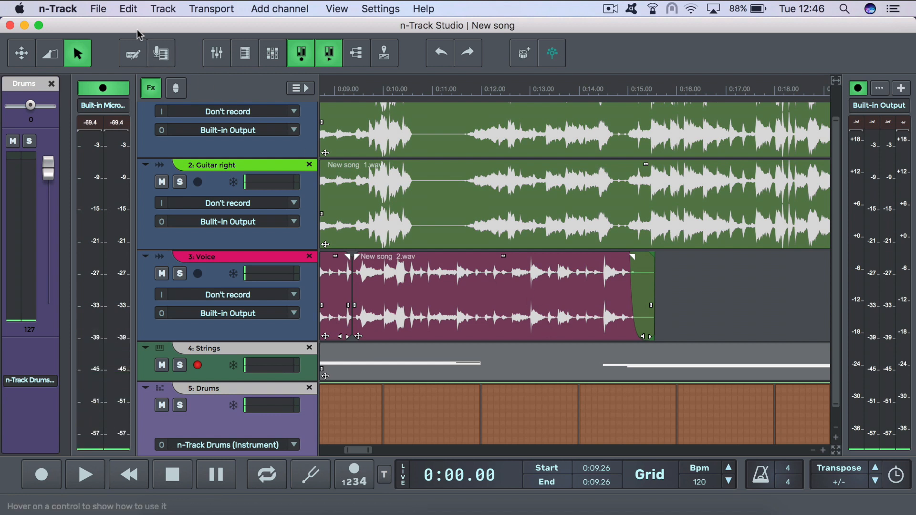
- Save the four-track song as 'New song' in Song (*.sng) format
left_click(97, 8)
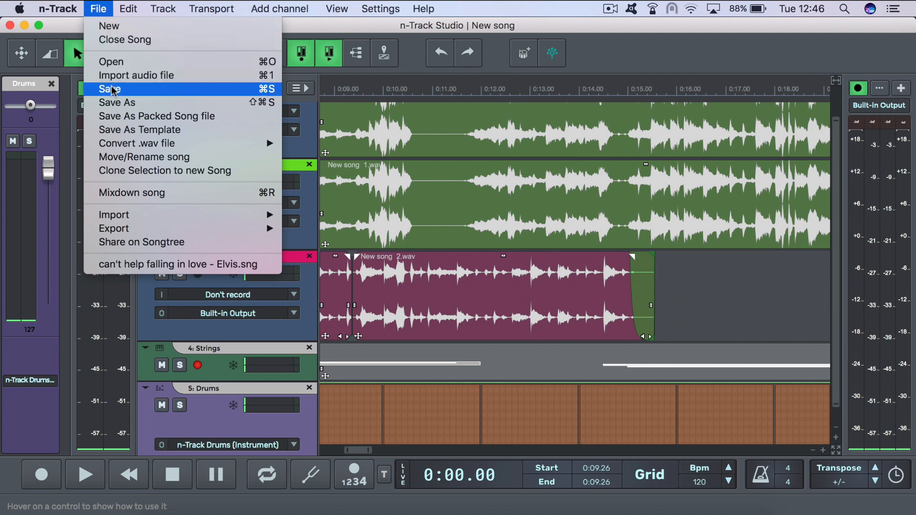
left_click(112, 89)
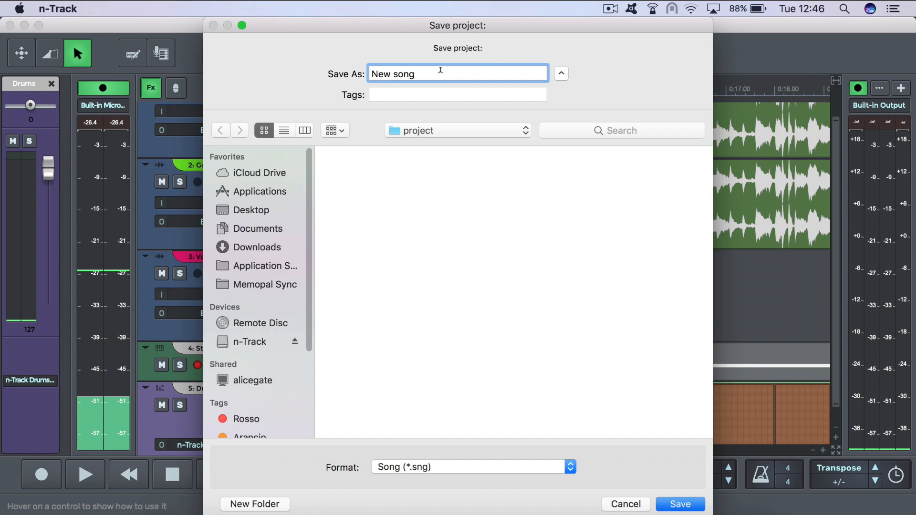
mouse_move(482, 427)
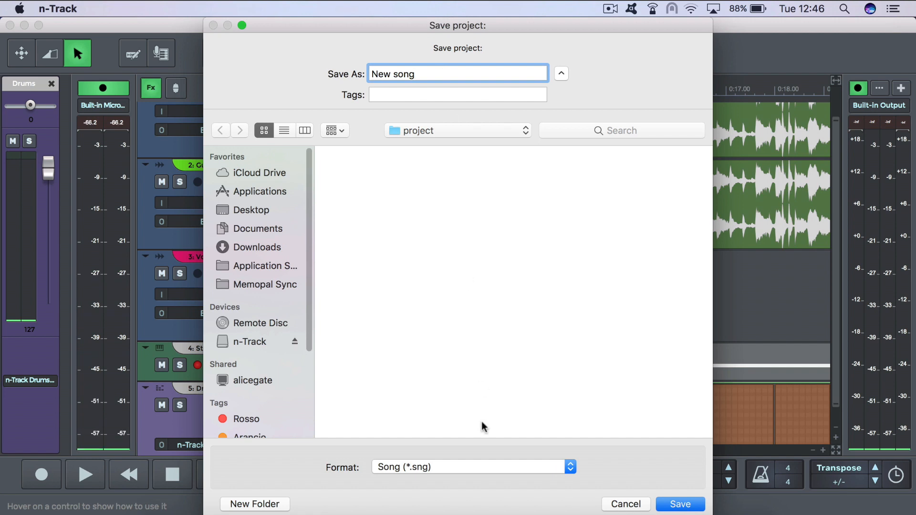
mouse_move(472, 476)
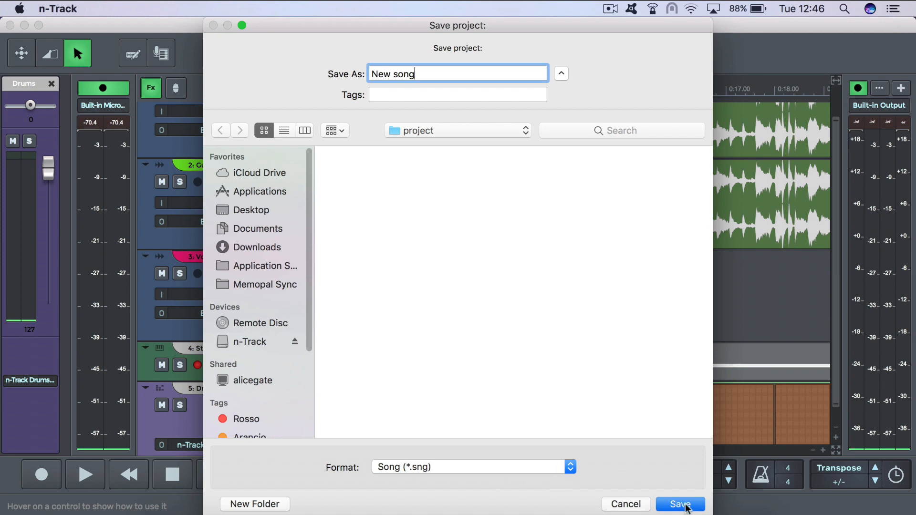
left_click(680, 504)
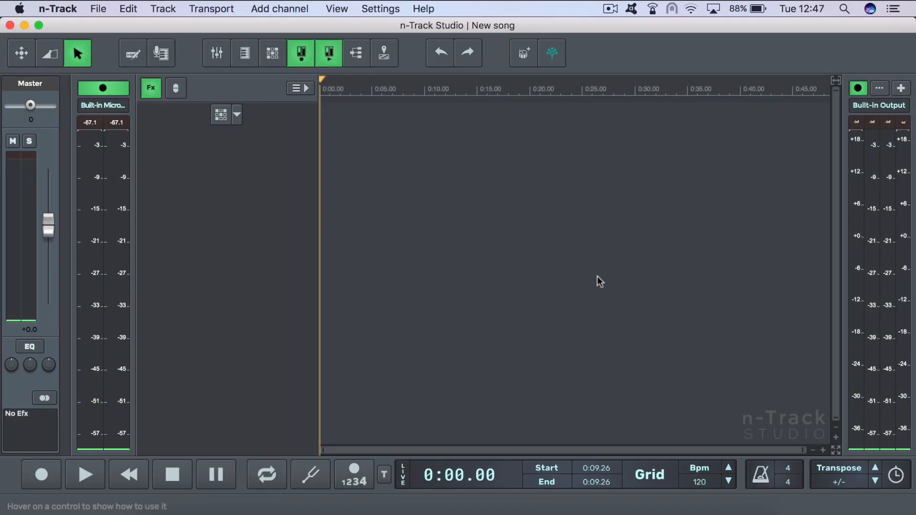
- Open New song.sng, restoring its guitar, voice, strings and drums tracks
left_click(98, 8)
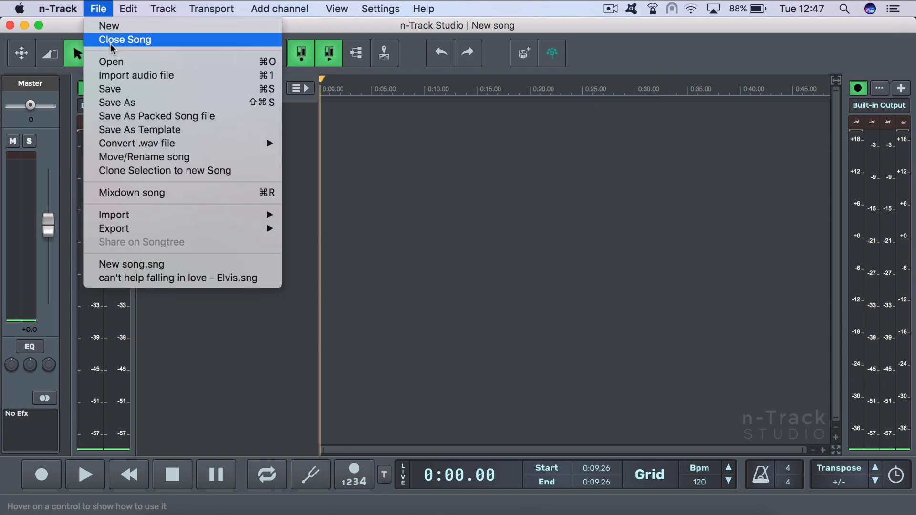
left_click(111, 61)
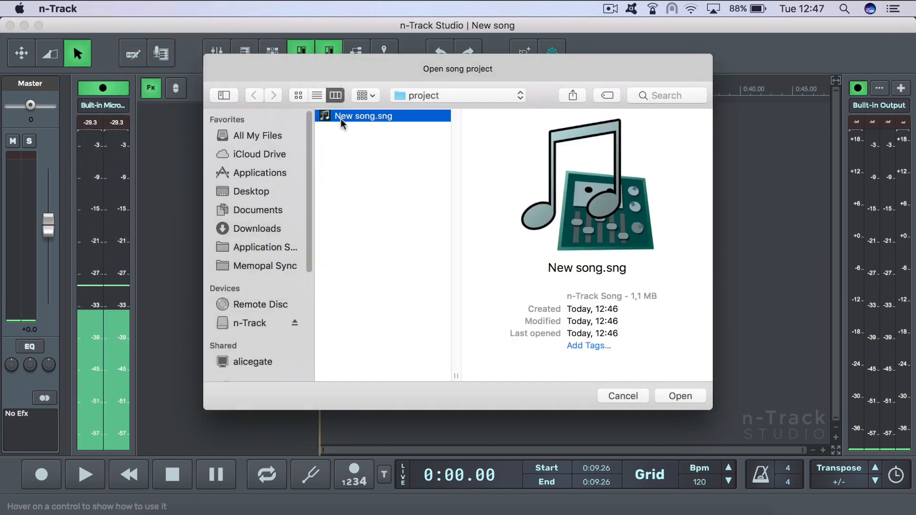
left_click(680, 396)
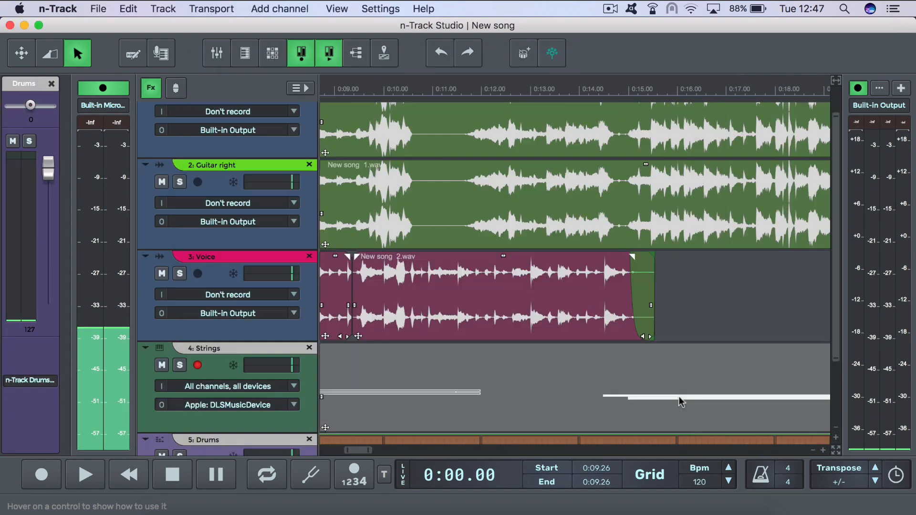
left_click(98, 9)
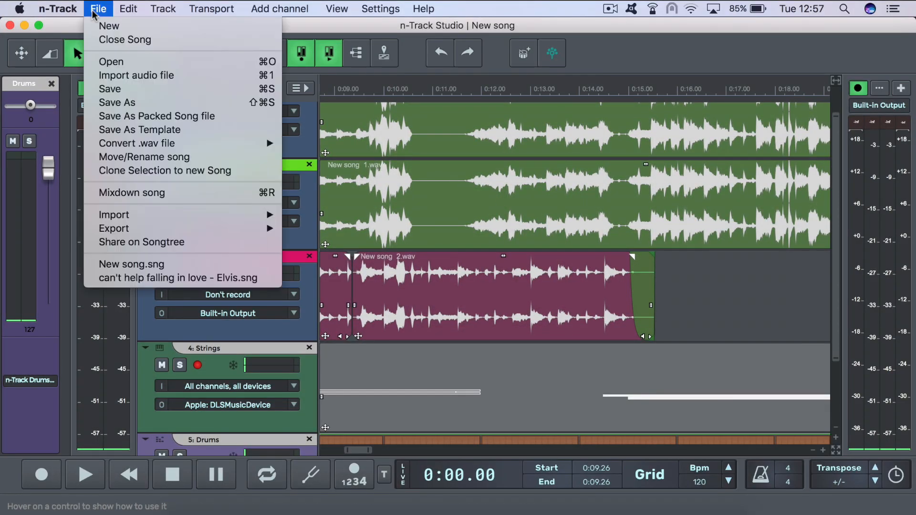
mouse_move(114, 228)
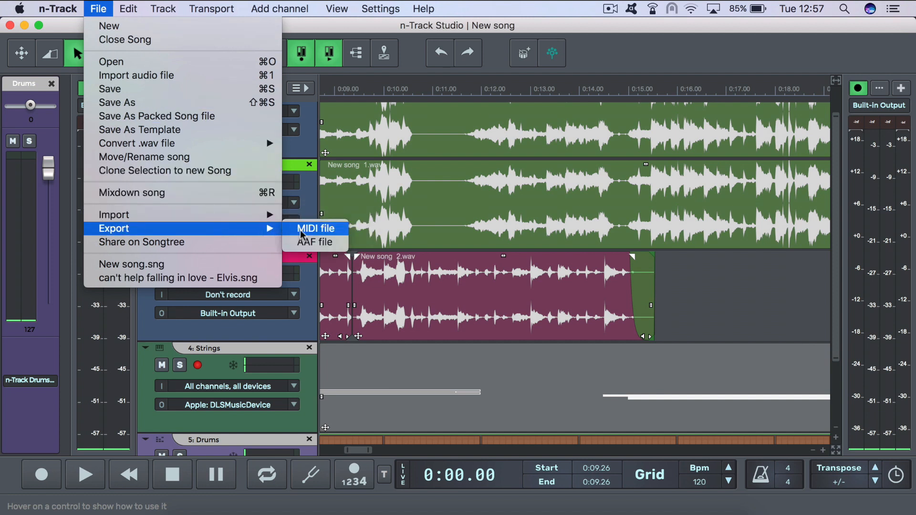
- Export an AAF file named 'aaf project' and answer the embed-audio prompt to start exporting
left_click(315, 242)
type("aaf pro")
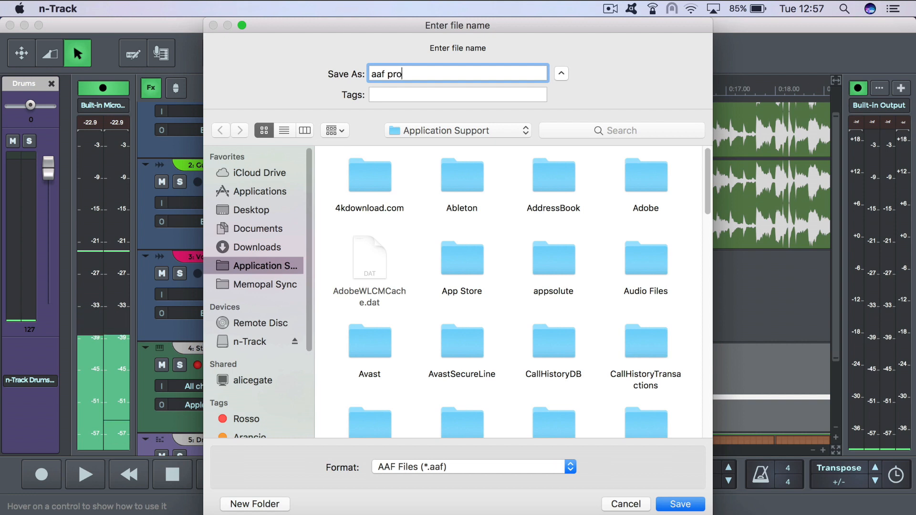
type("ject")
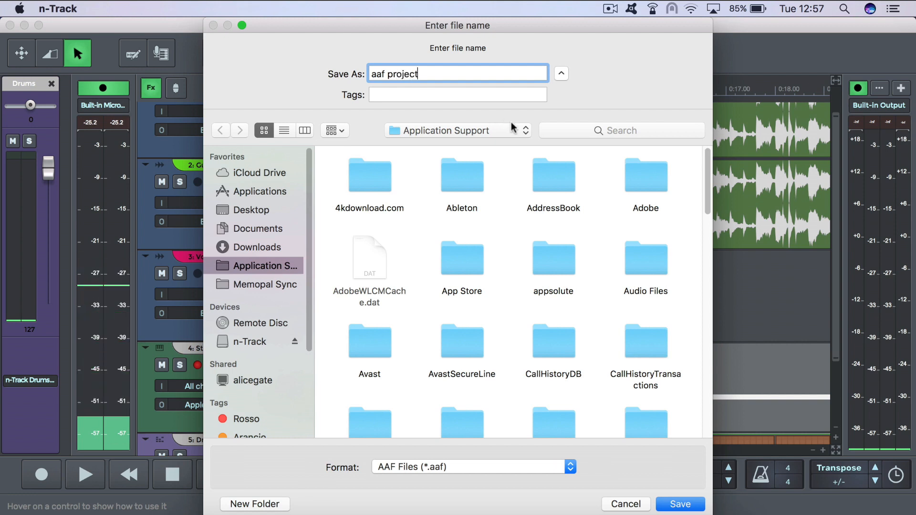
left_click(679, 505)
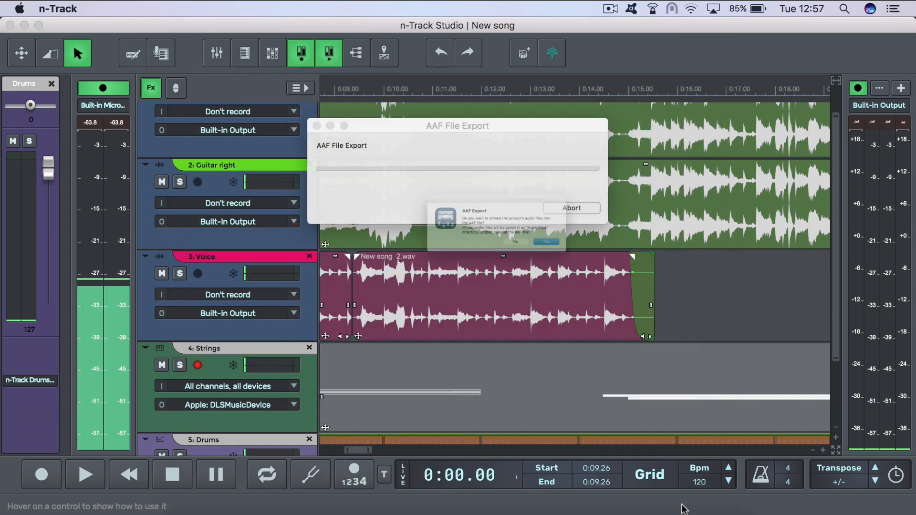
left_click(546, 241)
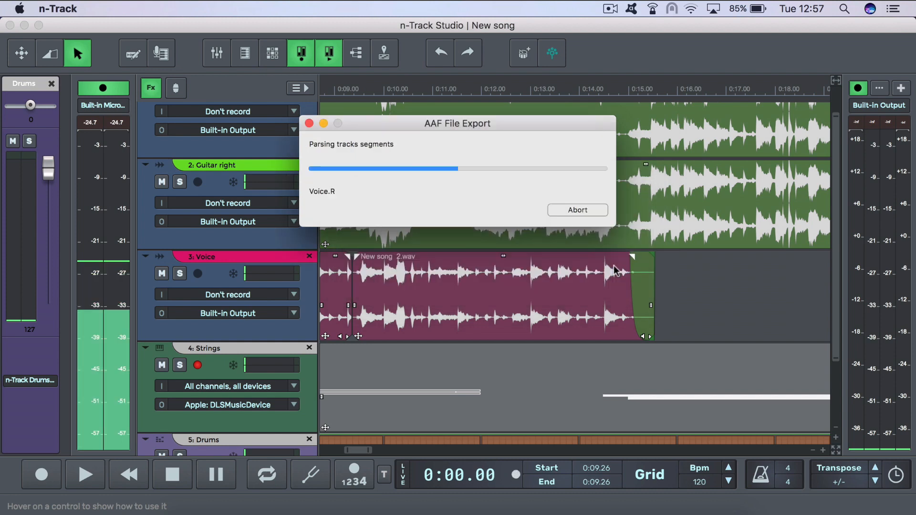